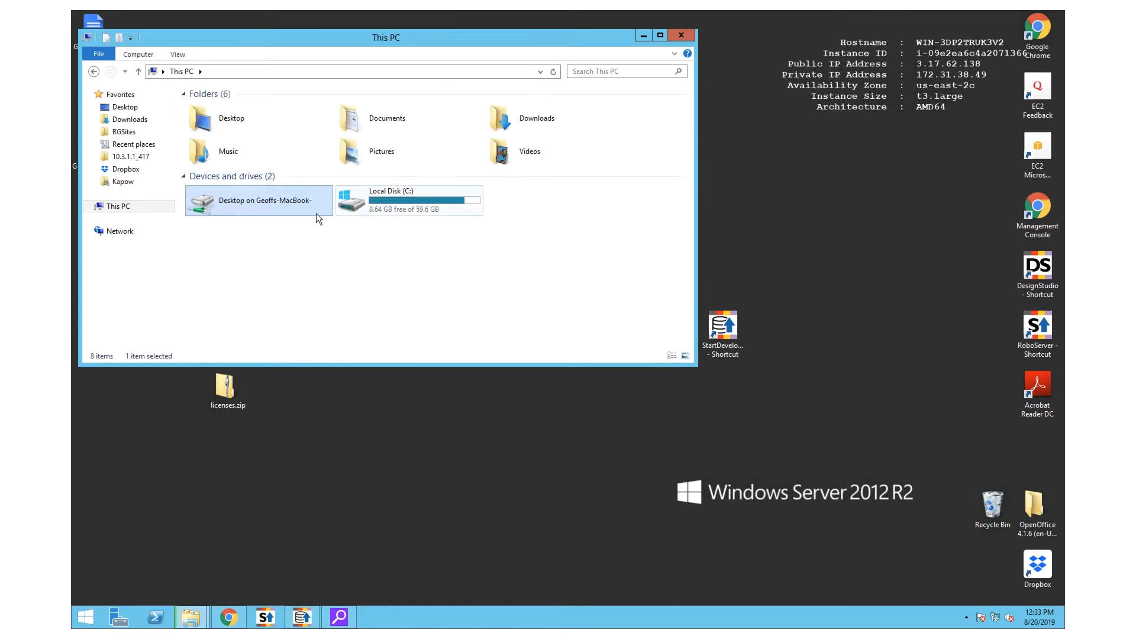
Navigate from Local Disk (C:) through Program Files into the Kofax RPA 10.4.0.0 183 x64 folder
{"action": "double_click", "coordinate": [408, 200]}
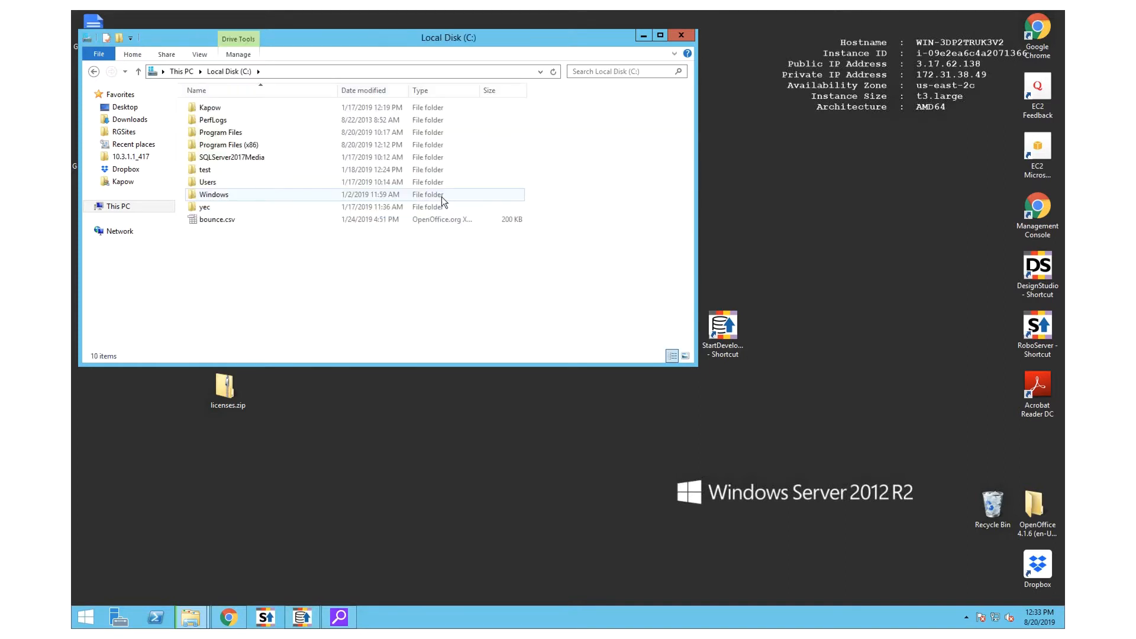
{"action": "double_click", "coordinate": [221, 133]}
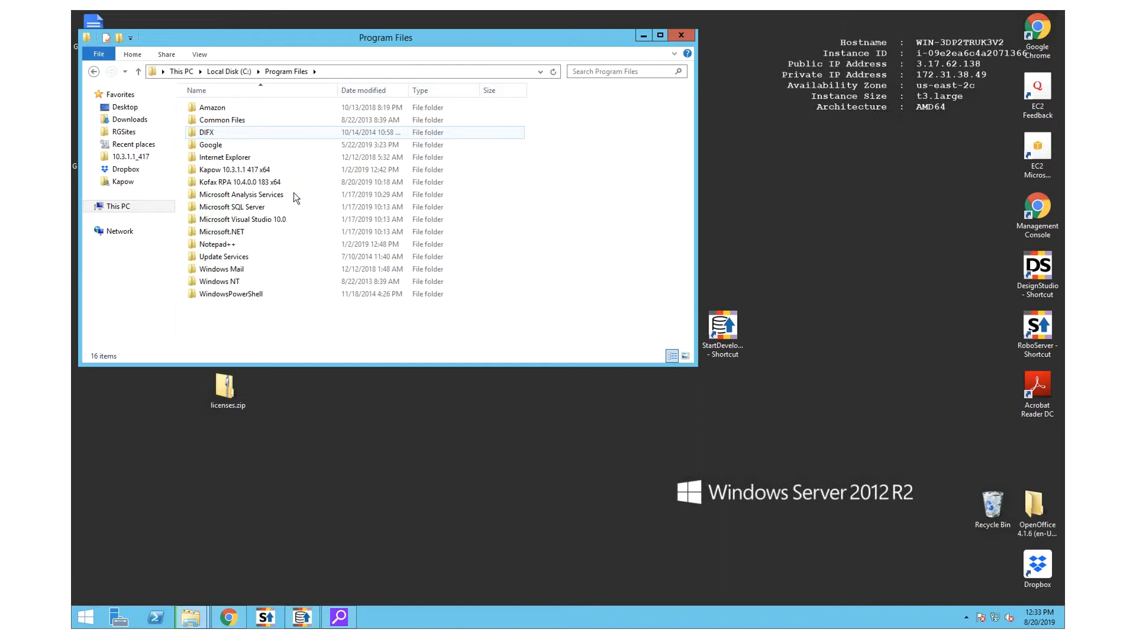
{"action": "double_click", "coordinate": [232, 182]}
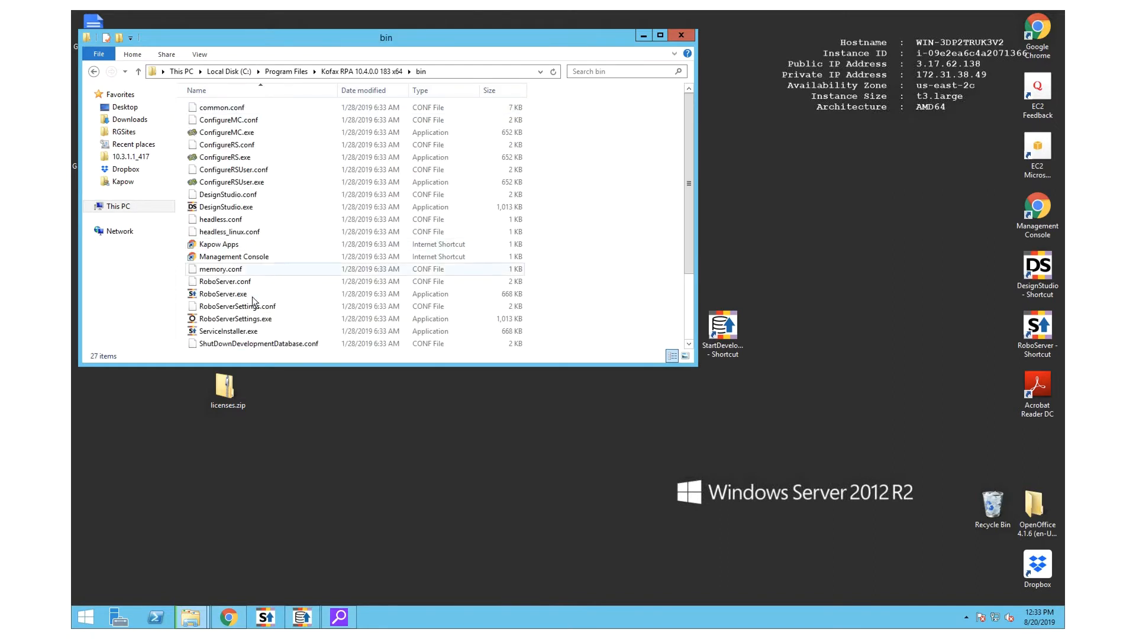
Launch RoboServer.exe directly from the bin folder, allowing the User Account Control prompt
{"action": "right_click", "coordinate": [222, 294]}
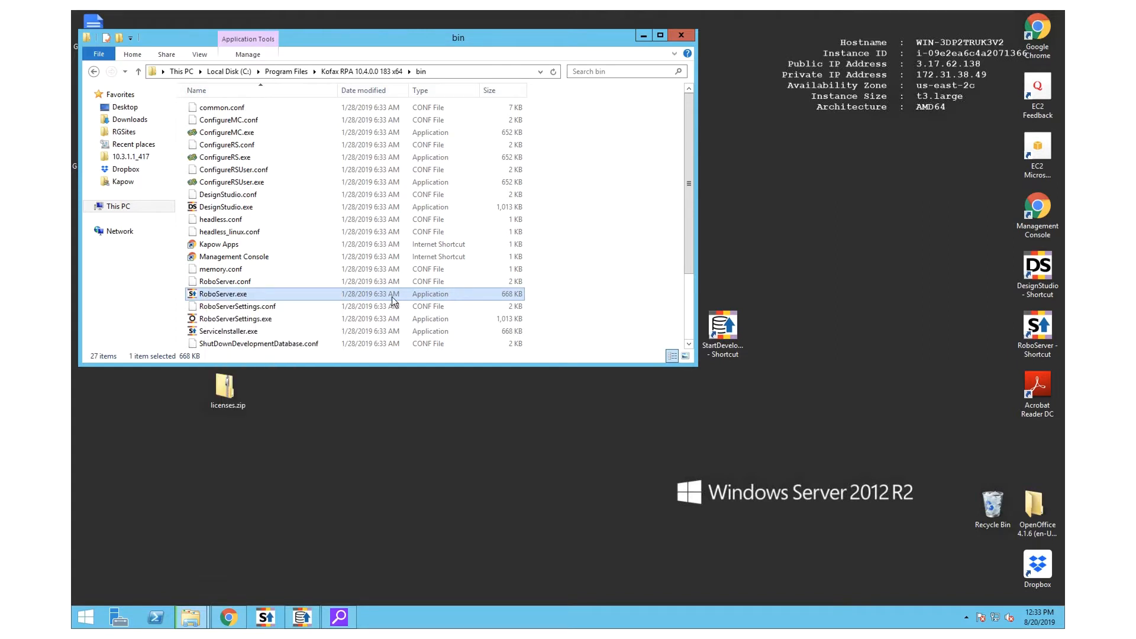
{"action": "mouse_move", "coordinate": [284, 298]}
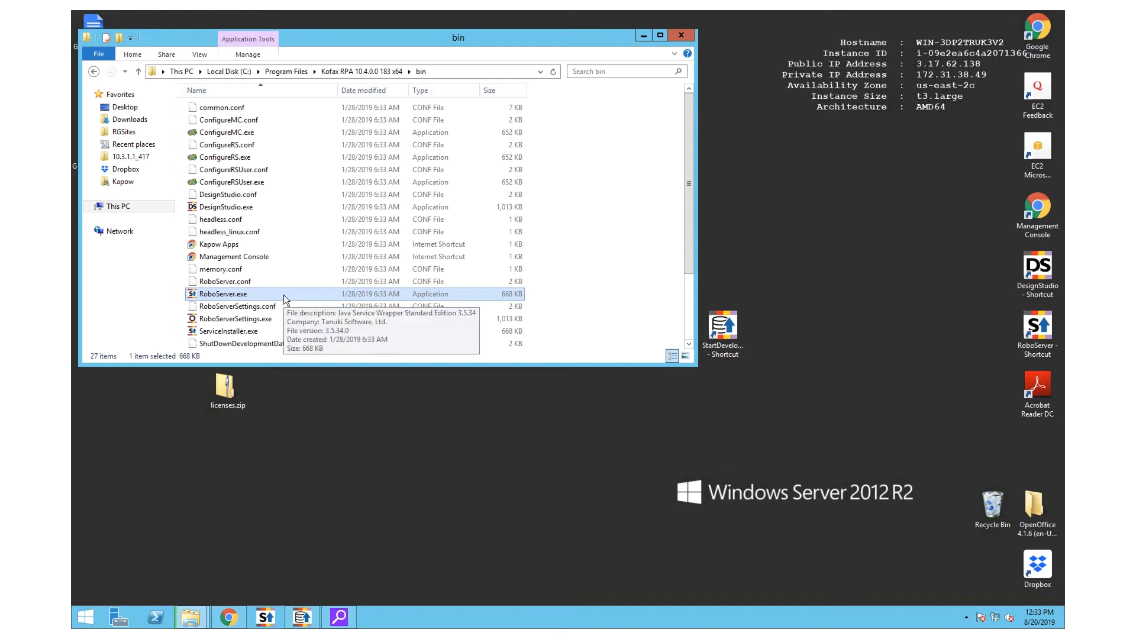
{"action": "double_click", "coordinate": [223, 294]}
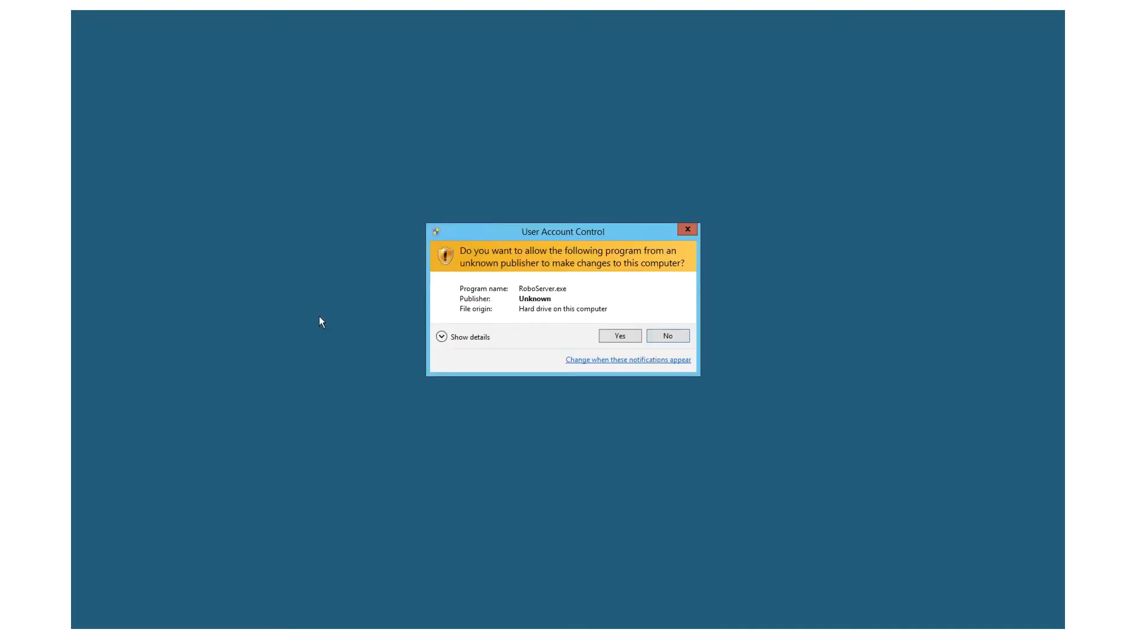
{"action": "left_click", "coordinate": [620, 336]}
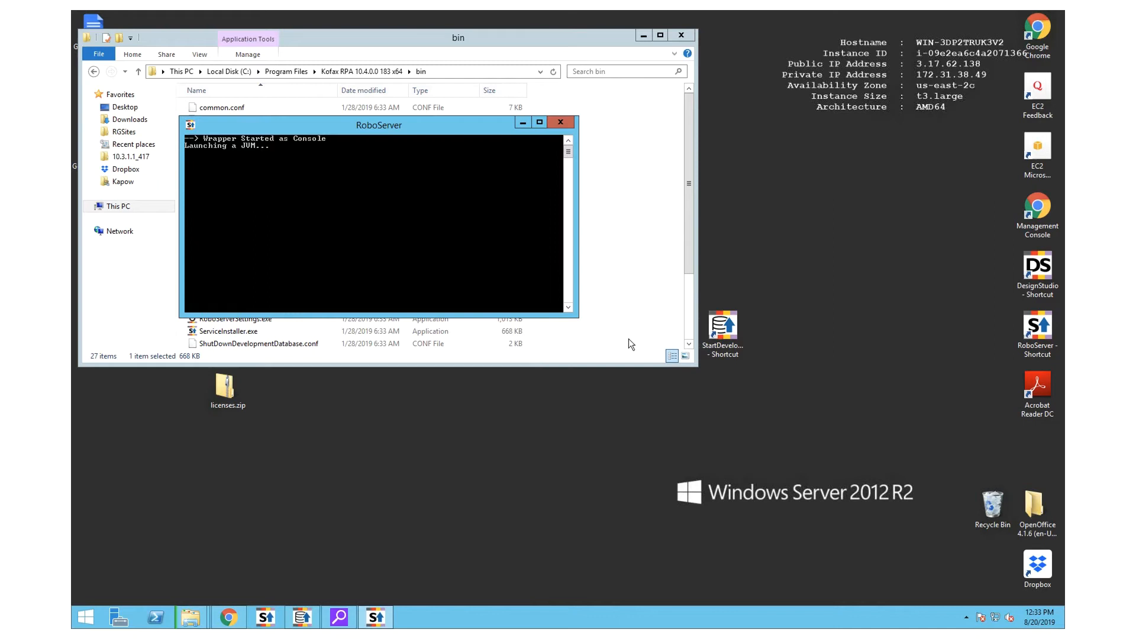
{"action": "mouse_move", "coordinate": [485, 279]}
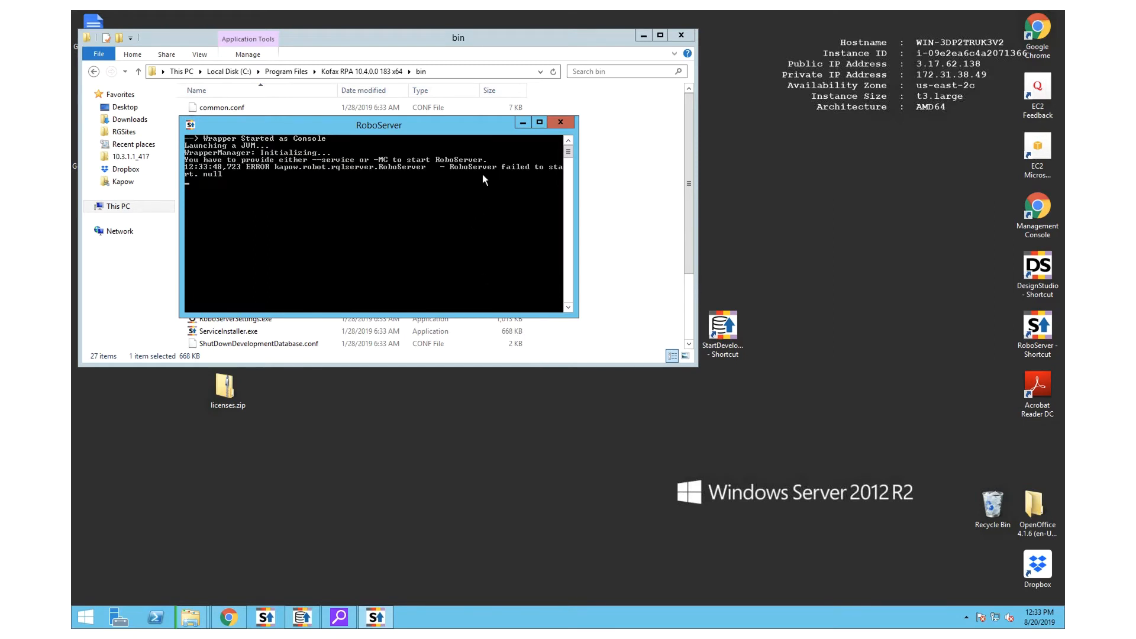
Close the failed RoboServer console that asked for --service or -MC, and bring up the Start screen
{"action": "left_click", "coordinate": [561, 121]}
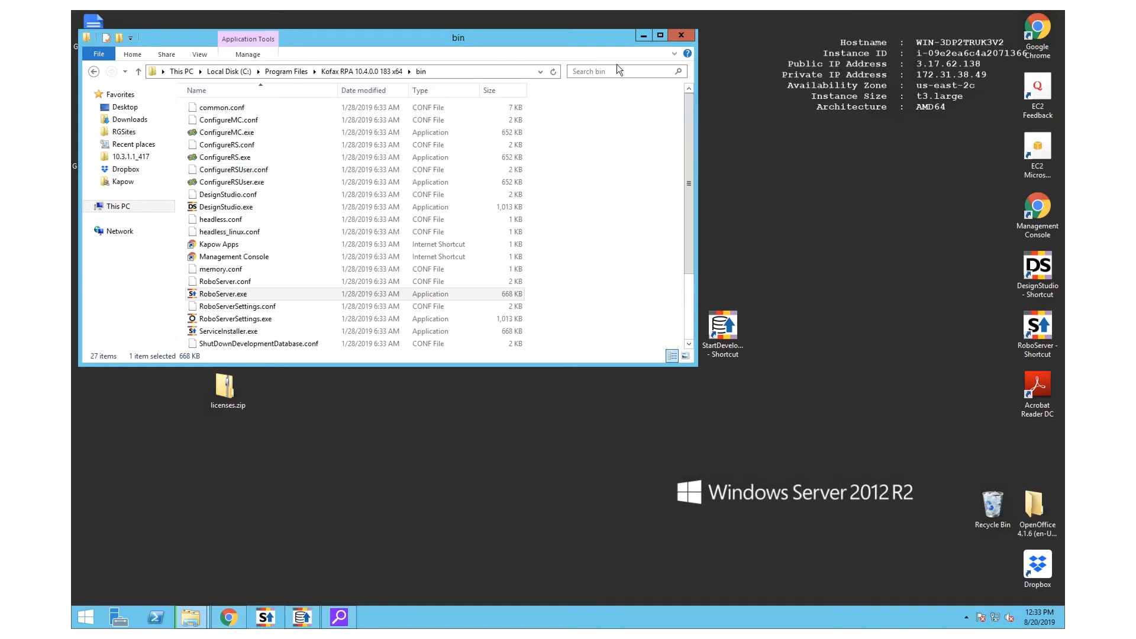
{"action": "mouse_move", "coordinate": [599, 253]}
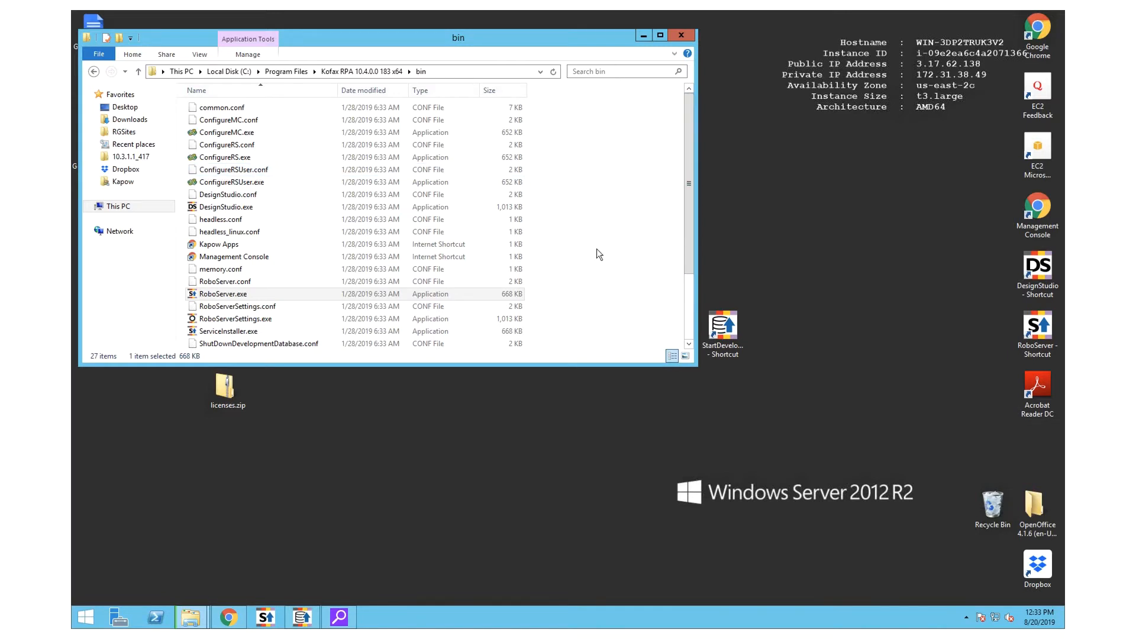
{"action": "mouse_move", "coordinate": [700, 194]}
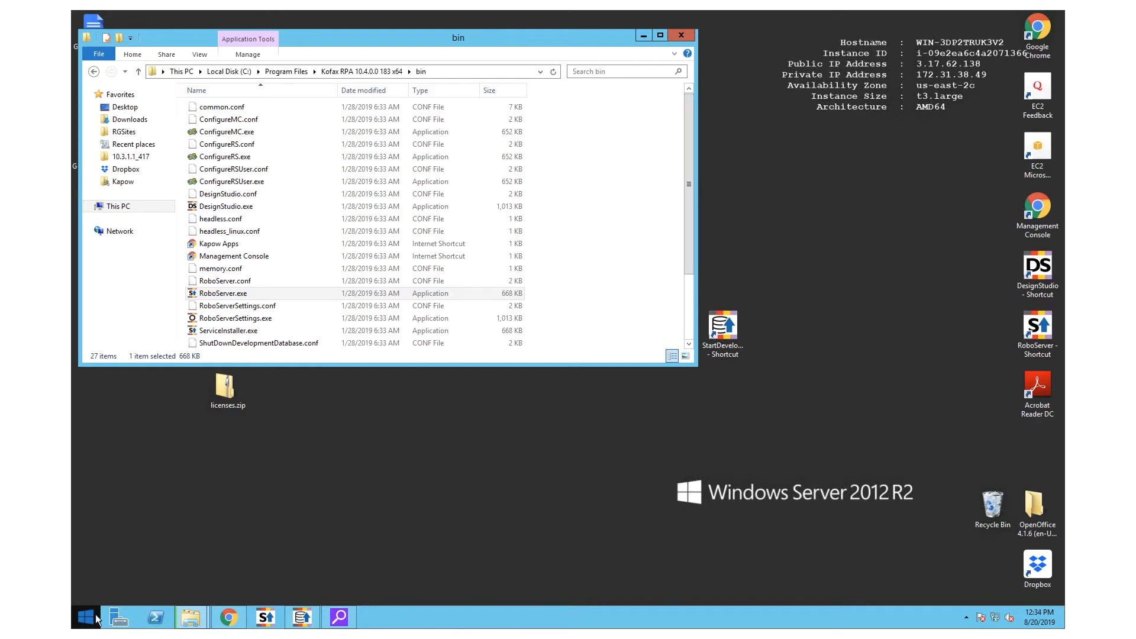
{"action": "left_click", "coordinate": [85, 617]}
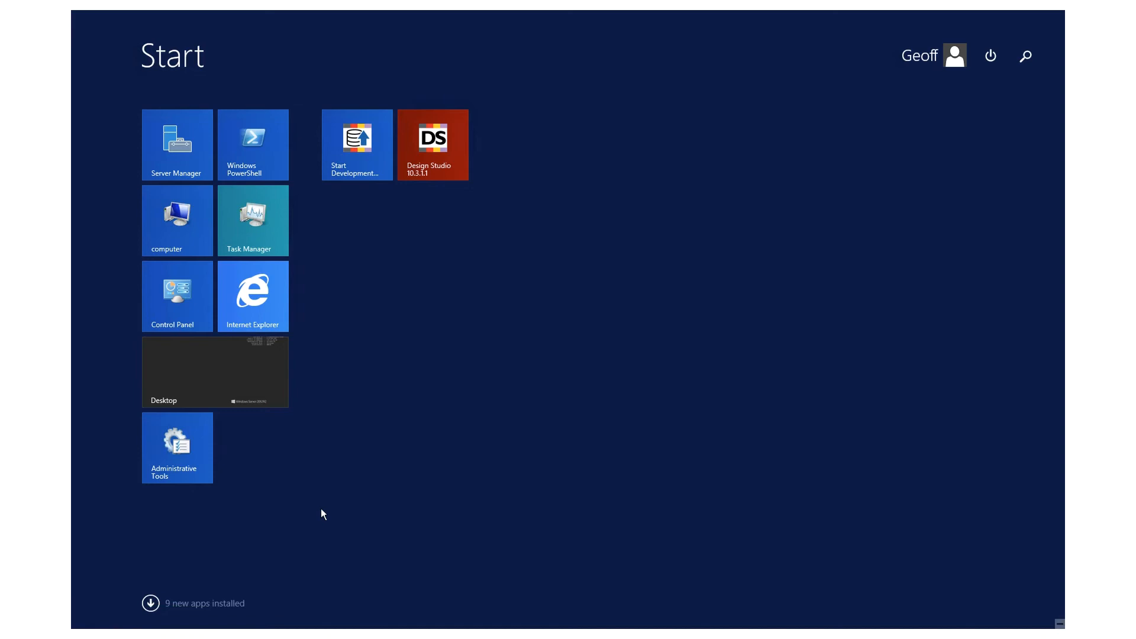
Find and open Command Prompt by searching 'command prompt' on the Start screen
{"action": "type", "text": "command prompt"}
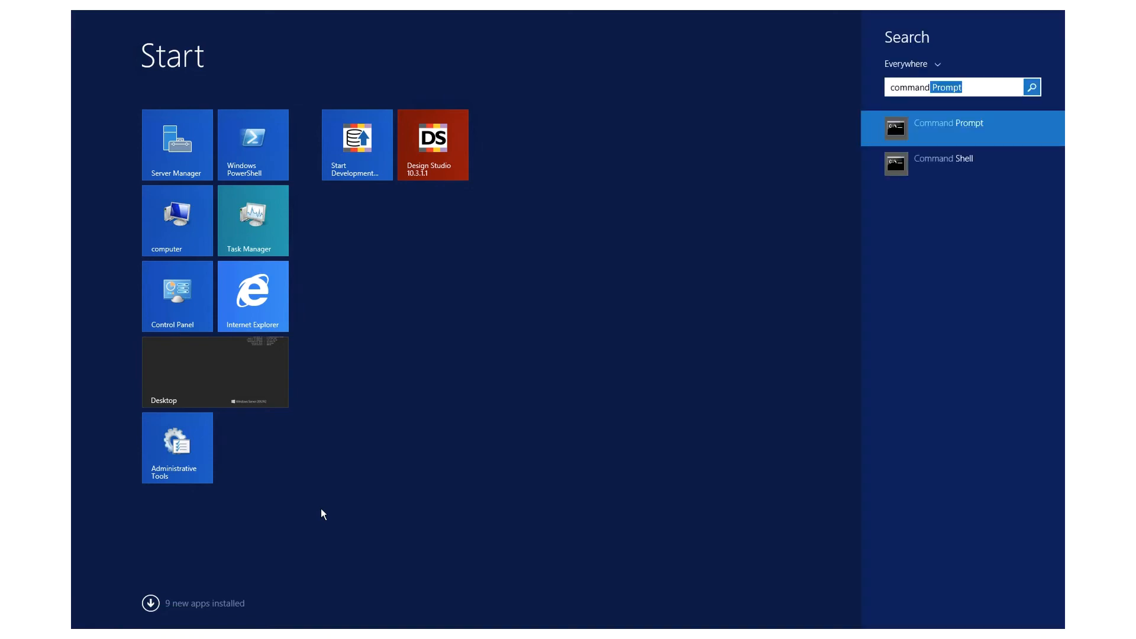
{"action": "left_click", "coordinate": [949, 122]}
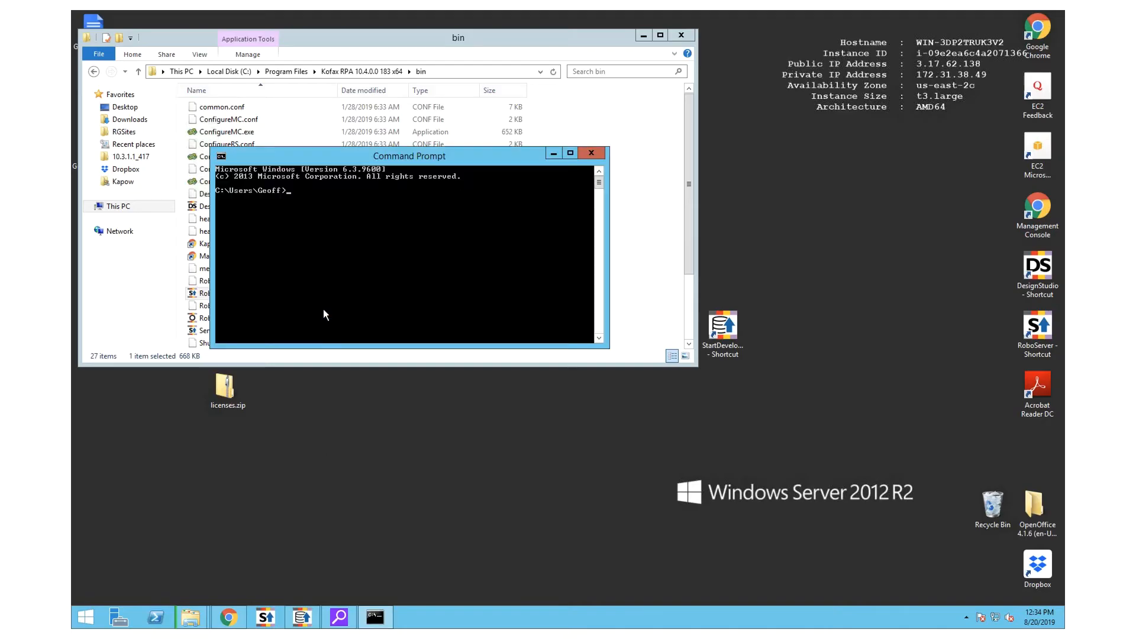
Run 'RoboServer -MC' so RoboServer starts as a console and launches the JVM
{"action": "type", "text": "RoboServer"}
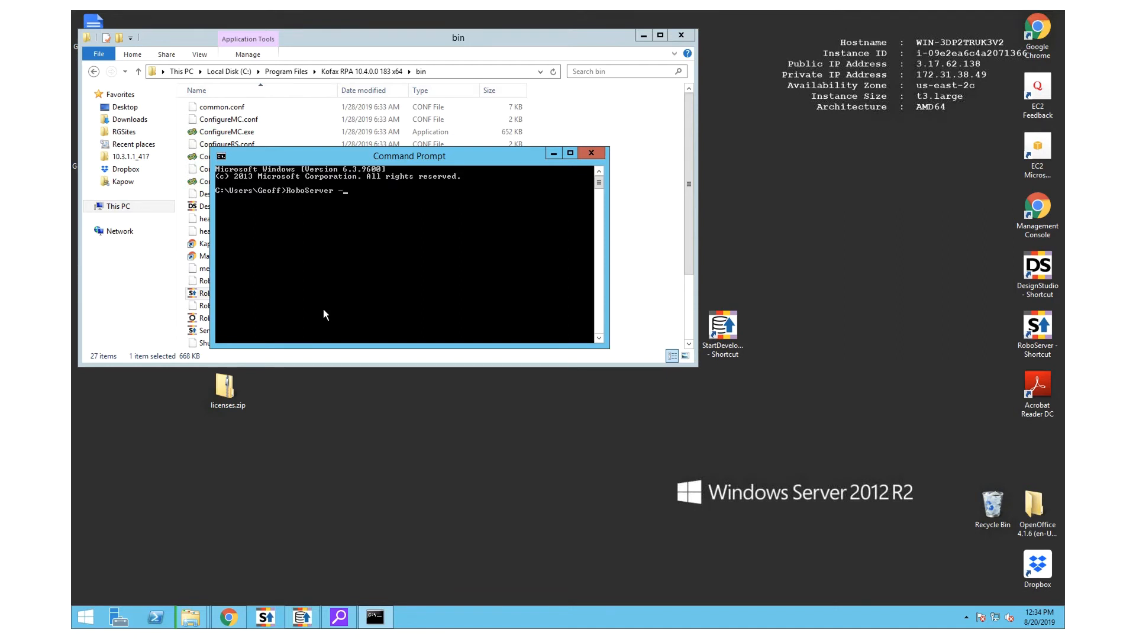
{"action": "type", "text": "-MC"}
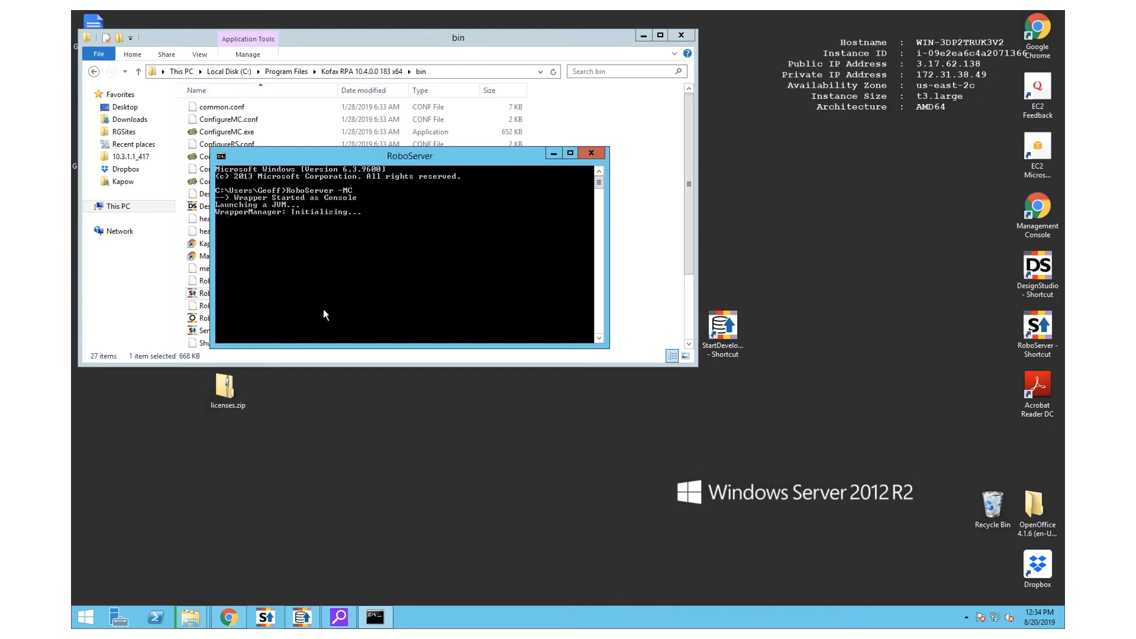